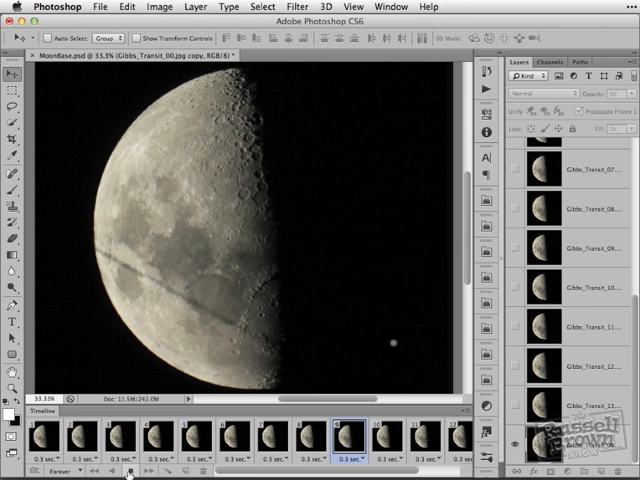
# Step: Run the jet-crossing-moon frame animation from the Timeline panel's Play button
pyautogui.click(47, 438)
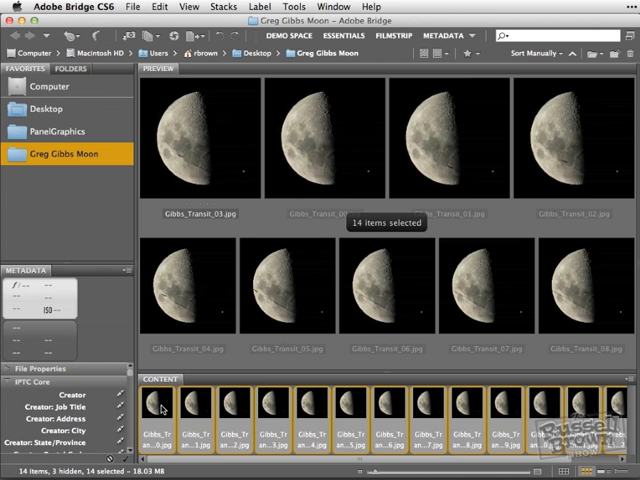
# Step: Preview two Gibbs_Transit photos individually, then reselect all 14 and open the Tools menu
pyautogui.click(160, 406)
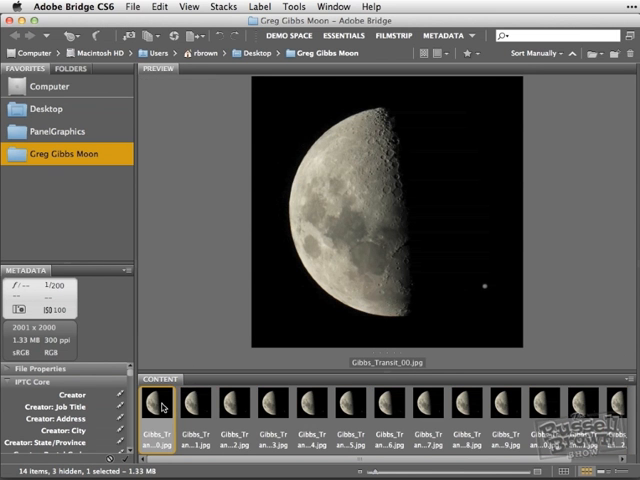
pyautogui.click(207, 405)
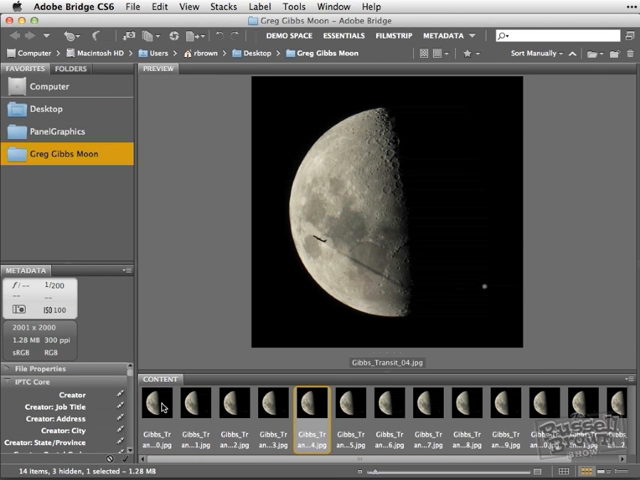
pyautogui.click(353, 402)
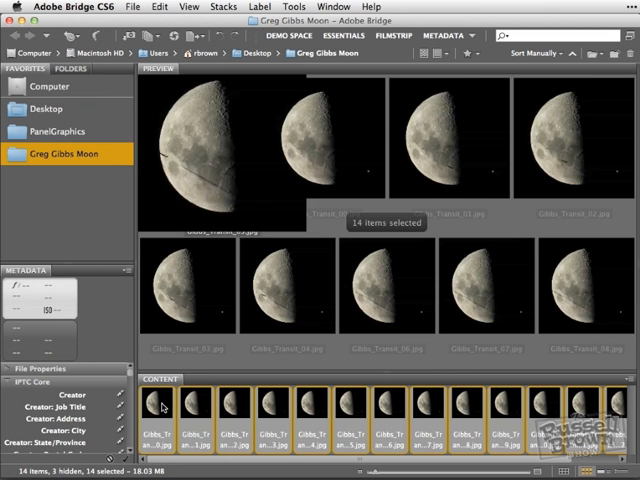
pyautogui.click(292, 7)
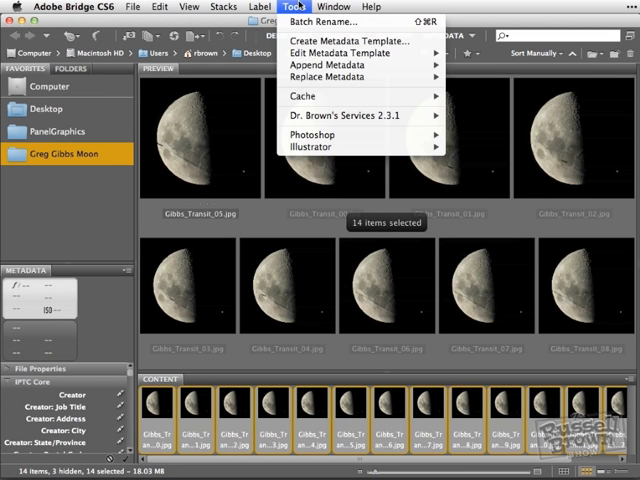
pyautogui.moveTo(315, 135)
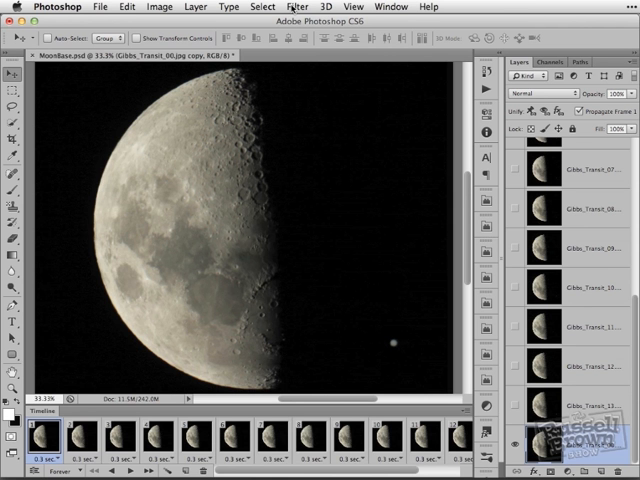
pyautogui.moveTo(426, 22)
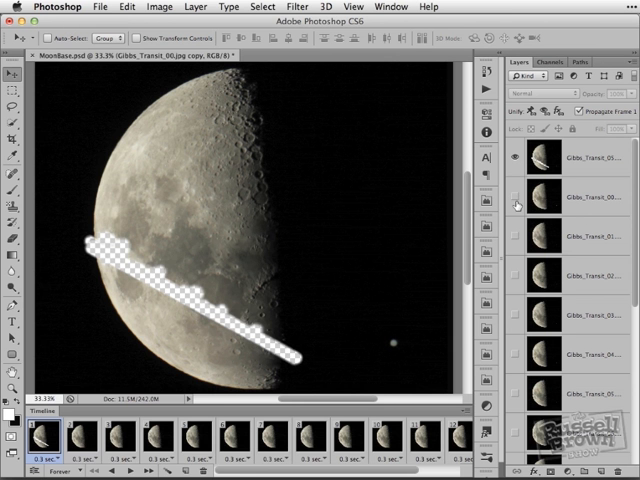
# Step: Turn on the eye icon of the clean moon layer beneath Gibbs_Transit_05
pyautogui.click(517, 205)
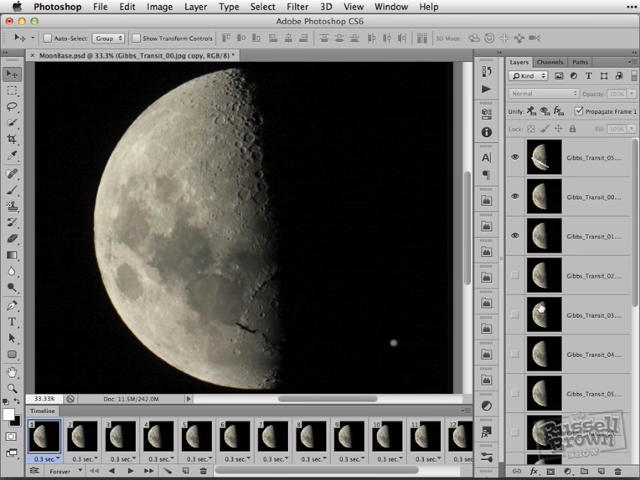
# Step: Set Gibbs_Transit_01 to Darken blending, show Gibbs_Transit_02 and hide Gibbs_Transit_01
pyautogui.click(538, 243)
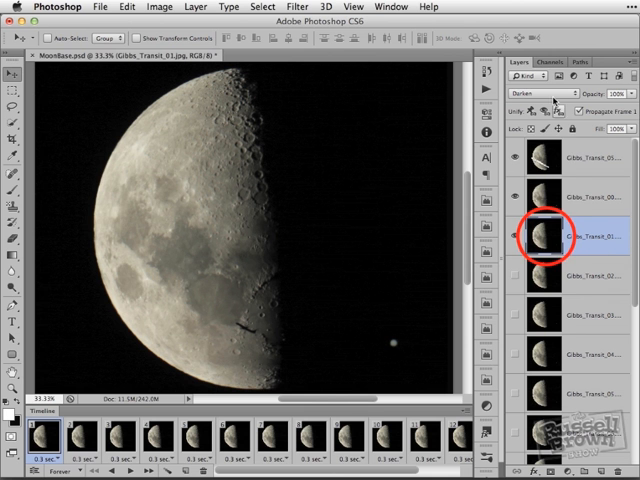
pyautogui.click(540, 75)
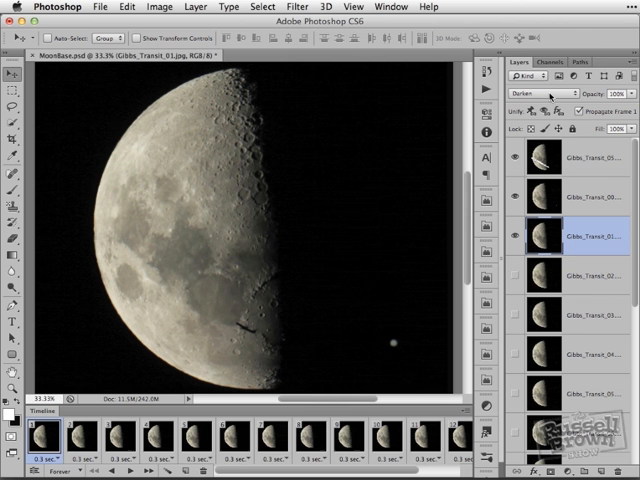
pyautogui.click(513, 277)
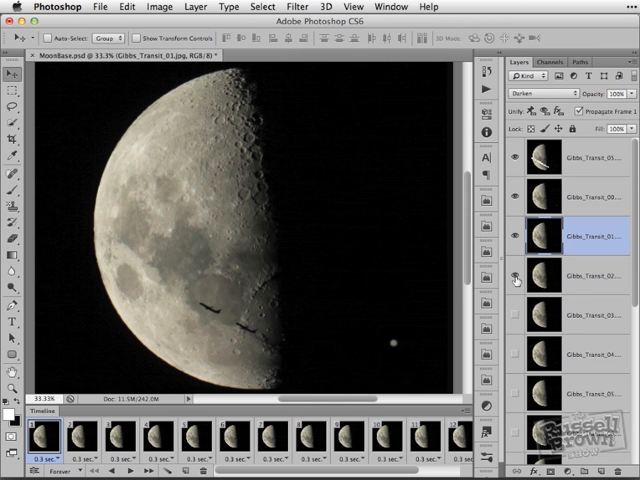
pyautogui.click(513, 240)
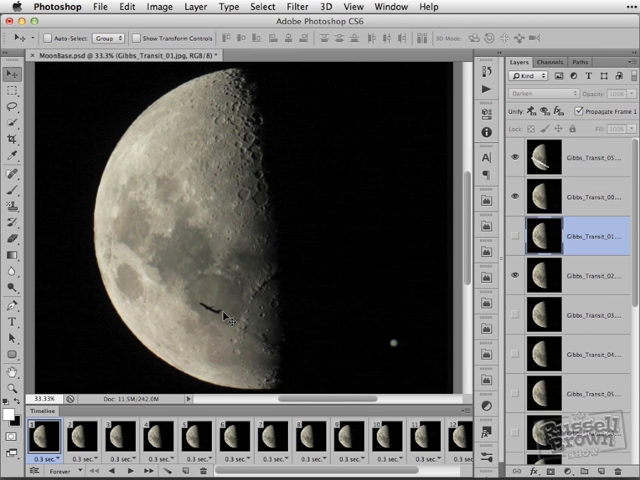
pyautogui.moveTo(290, 352)
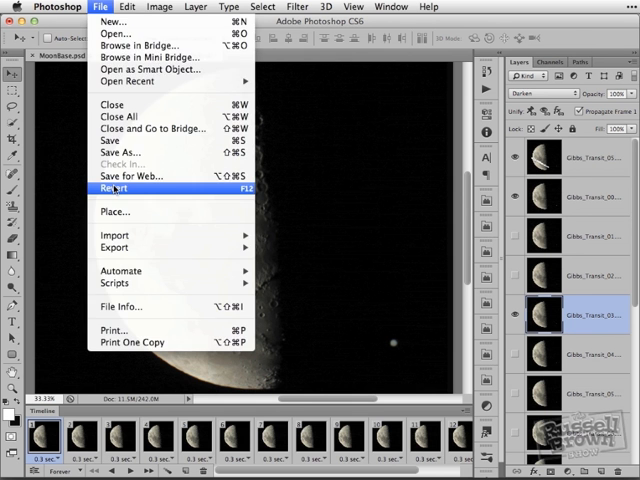
# Step: Revert MoonBase.psd, check the 0.3-second frame delay, and set looping to Forever
pyautogui.click(112, 188)
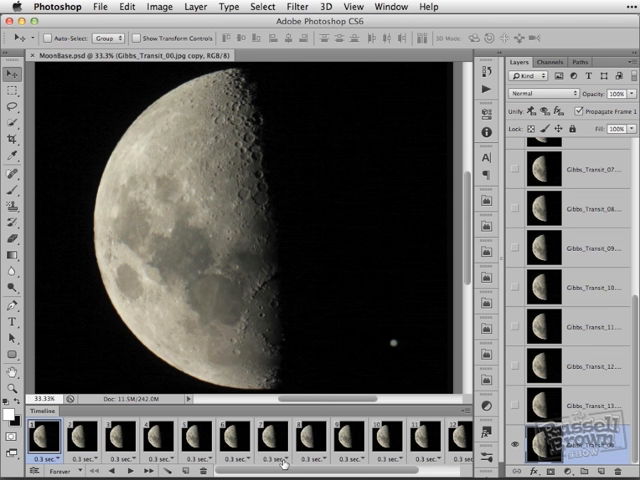
pyautogui.moveTo(281, 461)
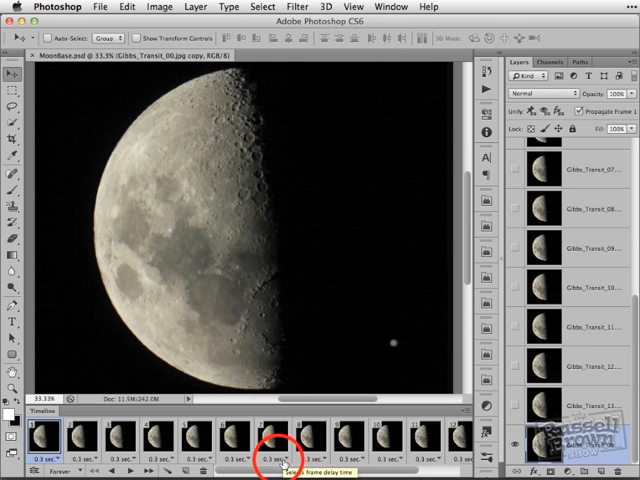
pyautogui.click(283, 459)
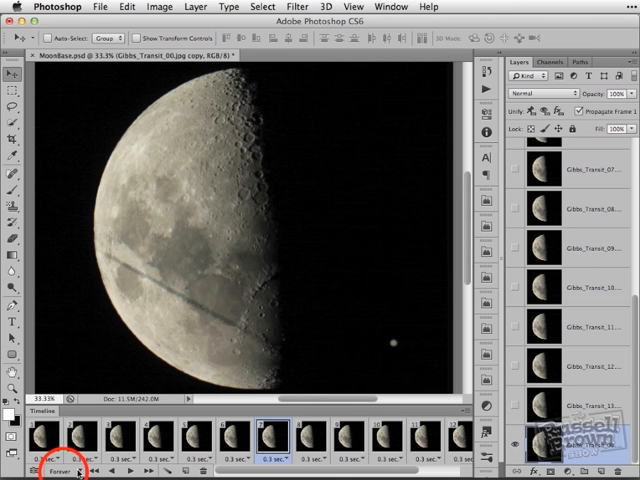
pyautogui.click(48, 471)
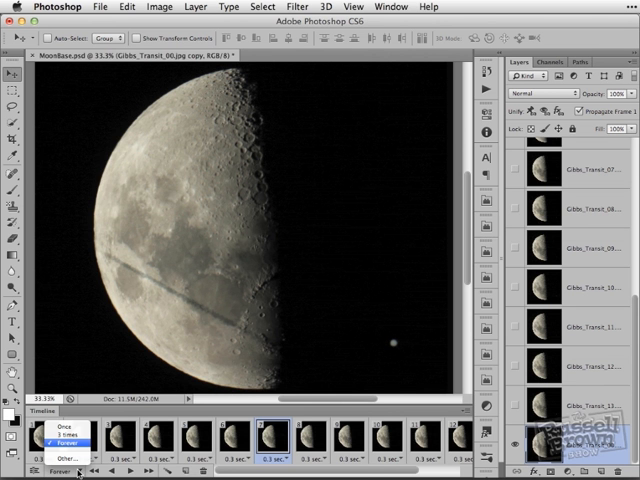
pyautogui.click(78, 451)
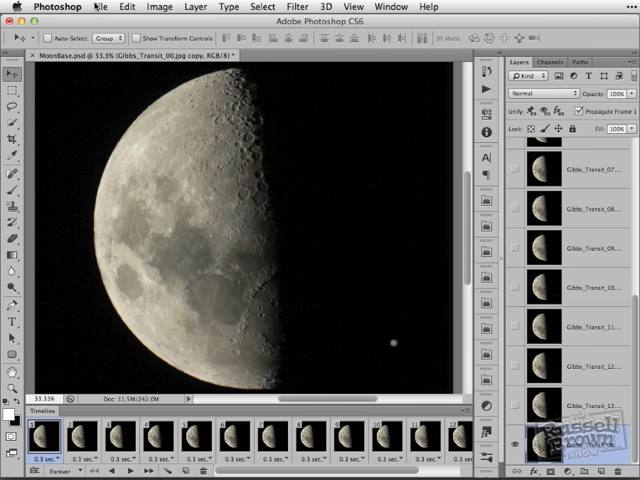
# Step: Open Save for Web from the File menu and size the GIF to 600 px wide
pyautogui.click(95, 7)
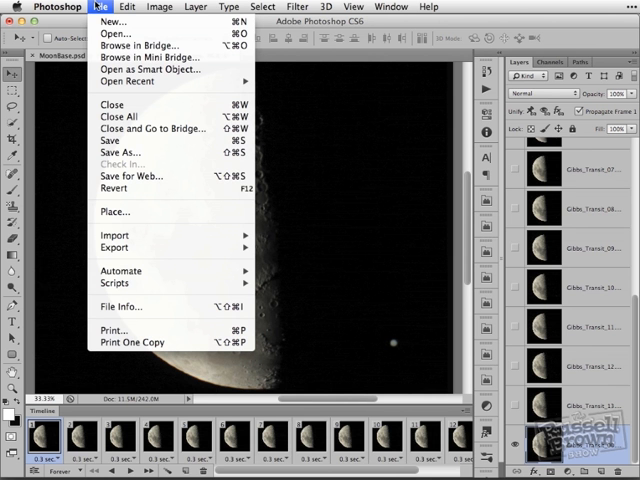
pyautogui.moveTo(131, 176)
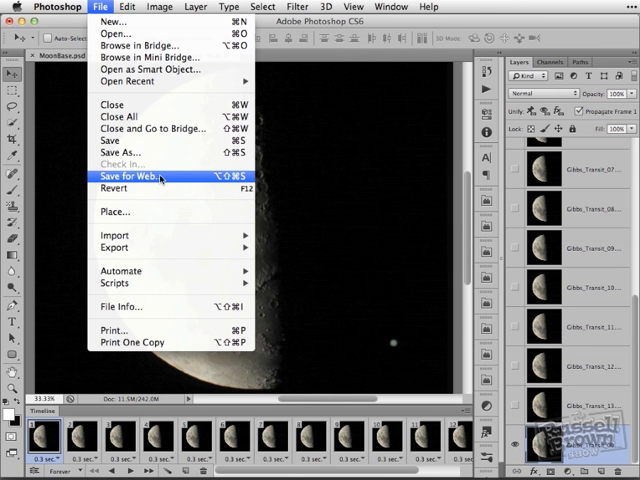
pyautogui.click(130, 172)
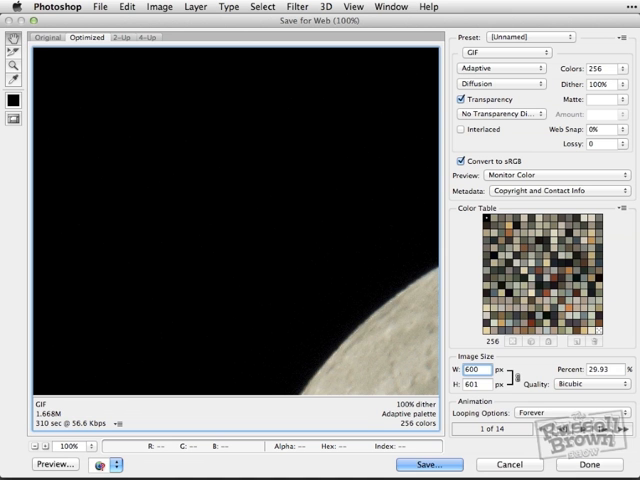
pyautogui.moveTo(521, 384)
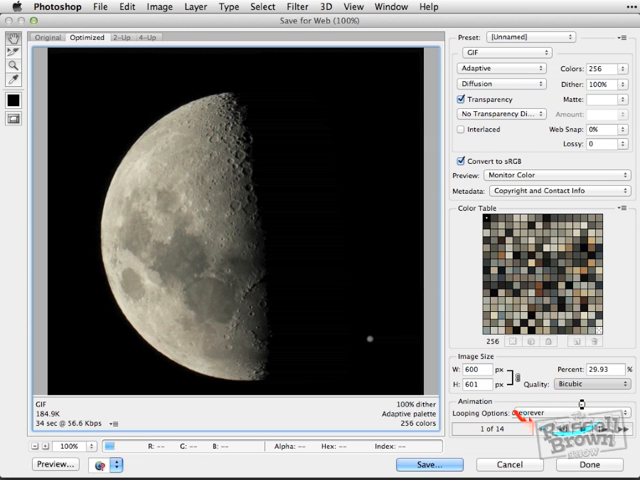
pyautogui.click(588, 388)
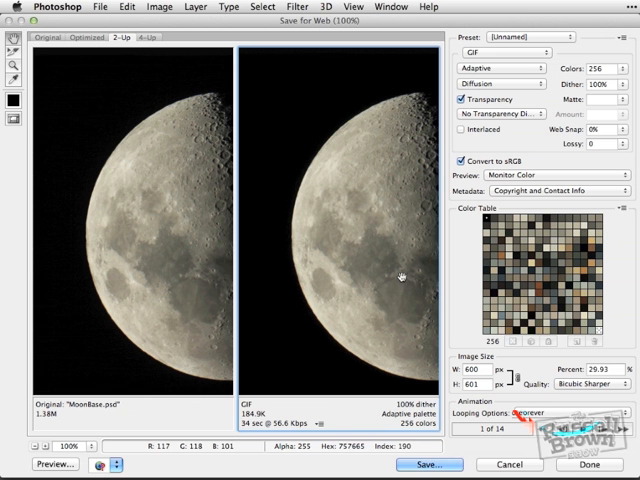
pyautogui.moveTo(359, 271)
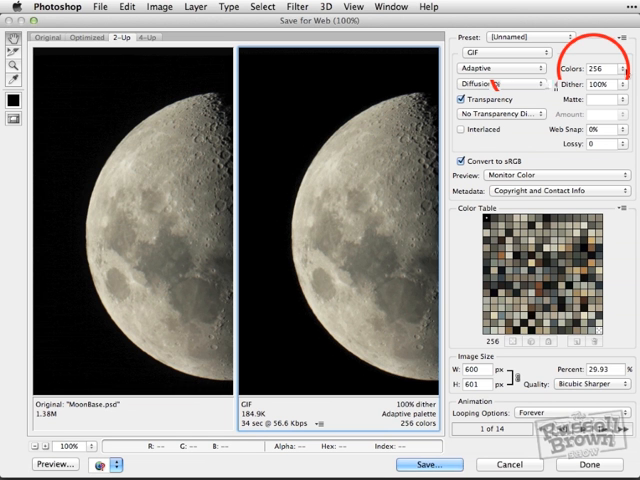
pyautogui.moveTo(622, 71)
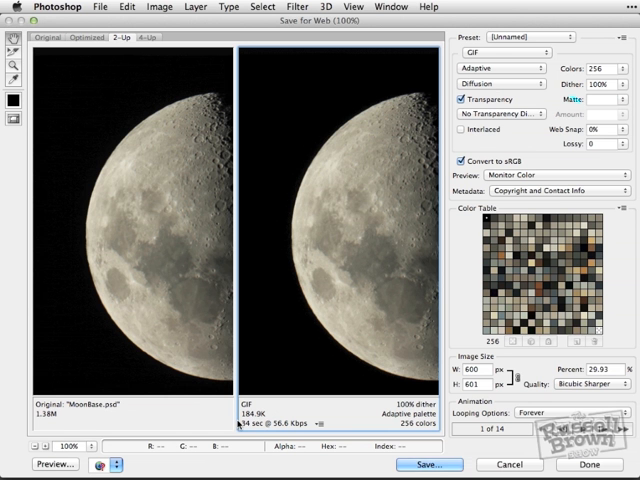
pyautogui.moveTo(367, 167)
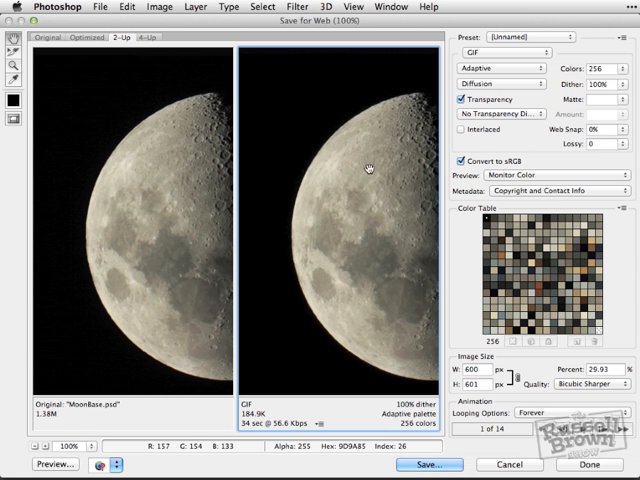
pyautogui.moveTo(367, 180)
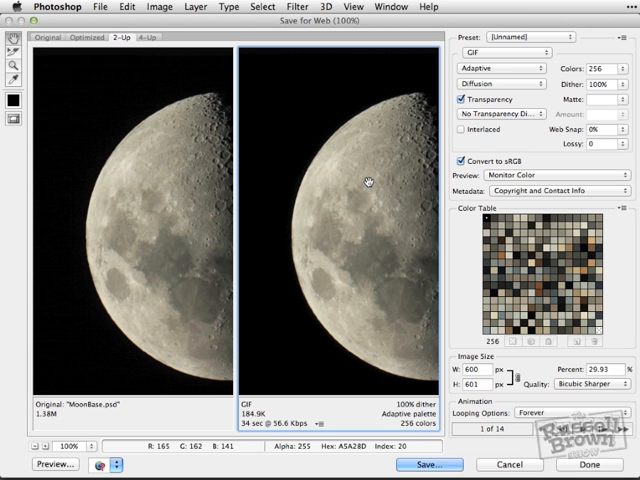
pyautogui.moveTo(368, 180)
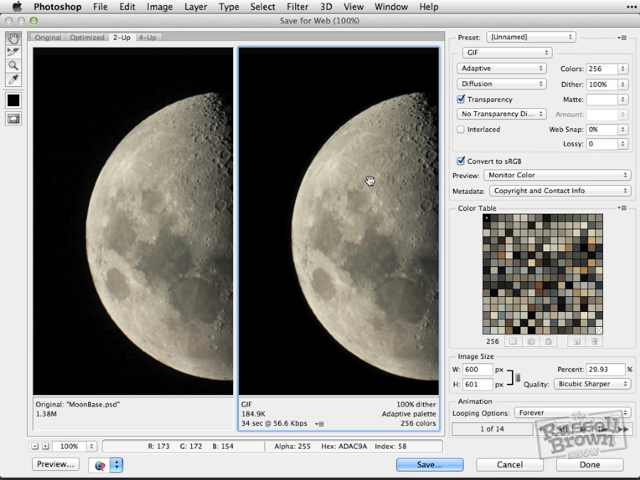
pyautogui.moveTo(338, 302)
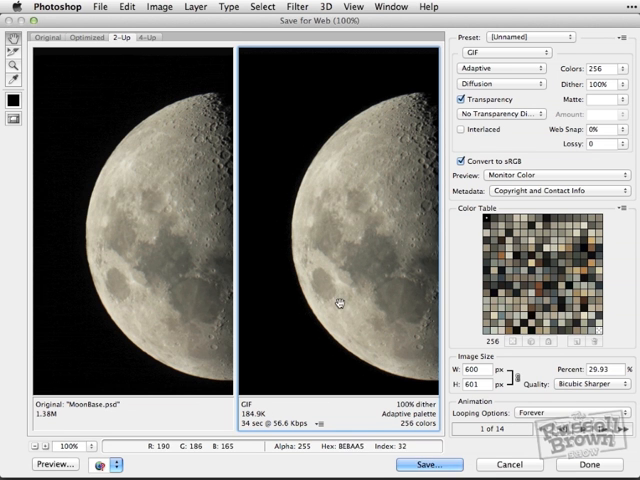
pyautogui.moveTo(279, 416)
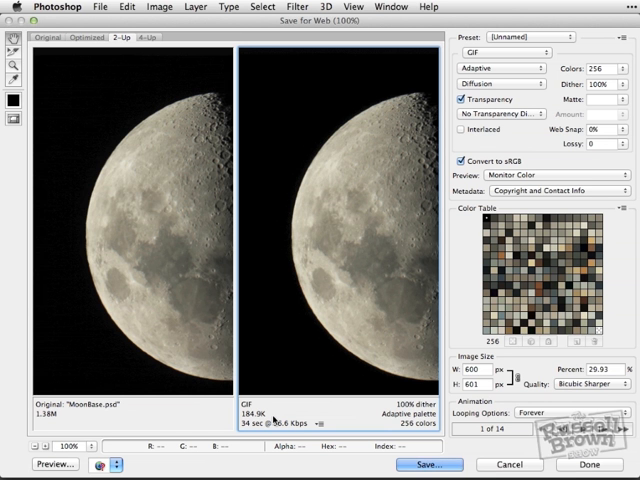
pyautogui.moveTo(423, 235)
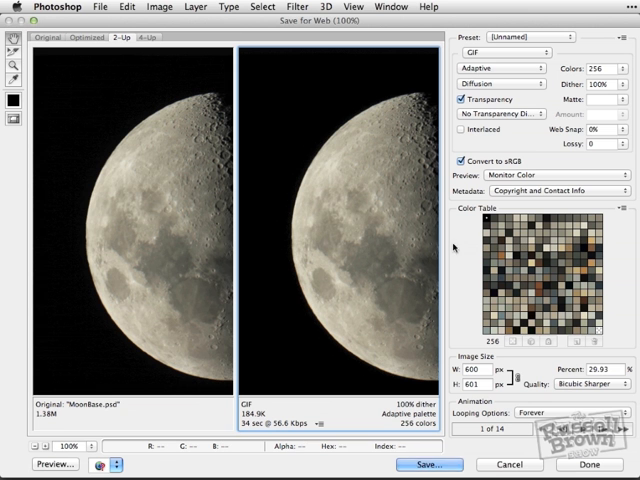
pyautogui.moveTo(524, 316)
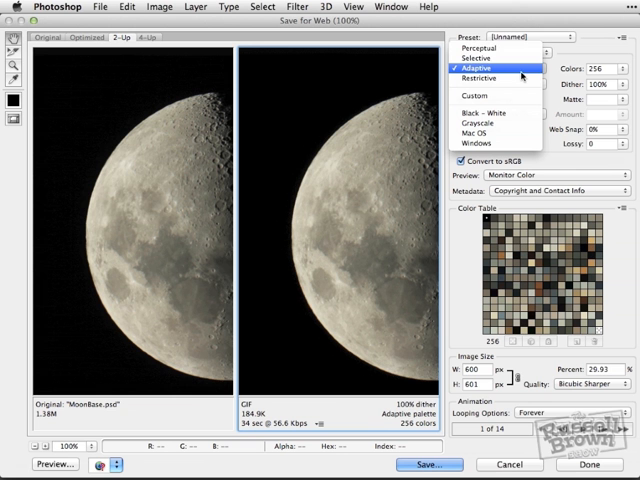
pyautogui.moveTo(516, 67)
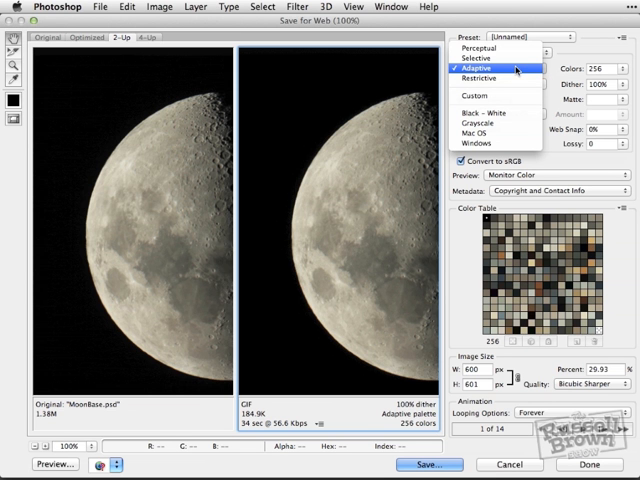
pyautogui.click(500, 67)
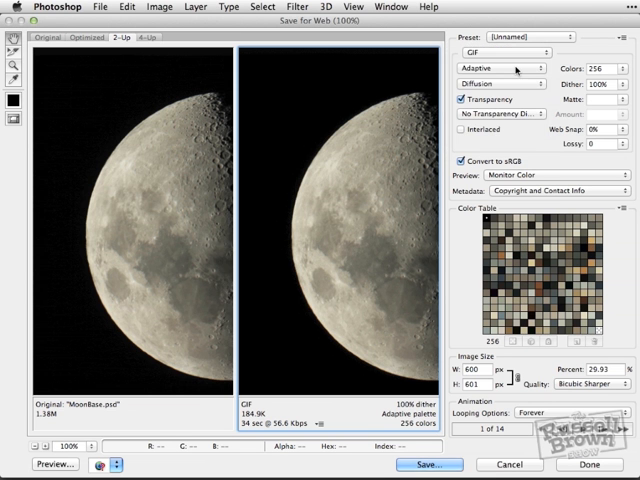
pyautogui.moveTo(505, 55)
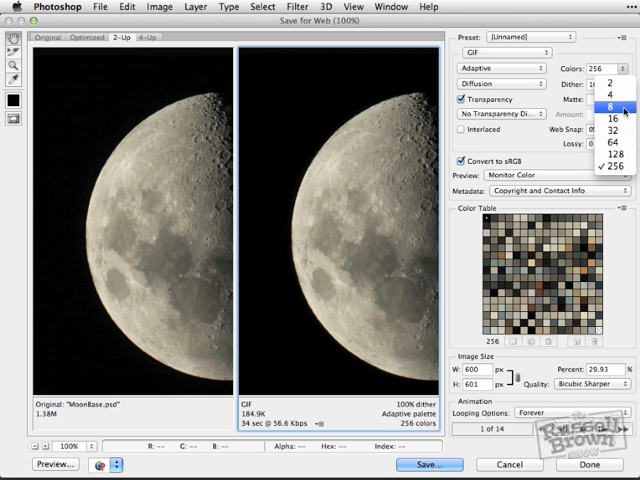
# Step: Try an 8-colour palette, then raise the GIF colour count to 64
pyautogui.click(604, 104)
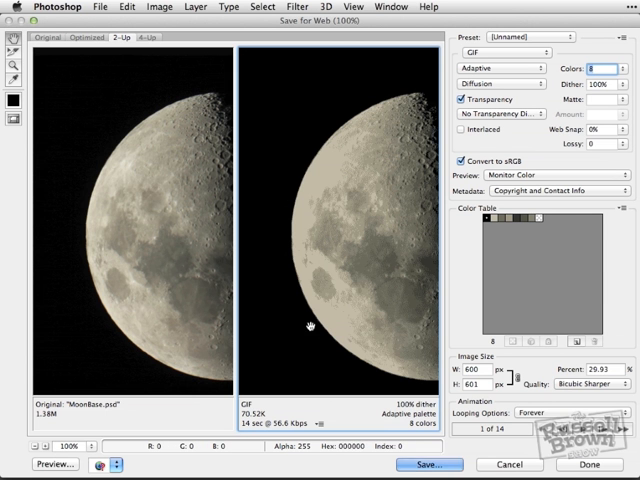
pyautogui.moveTo(253, 420)
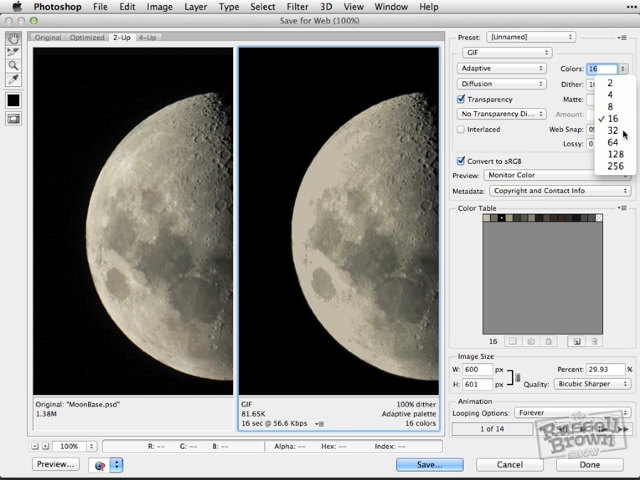
pyautogui.click(611, 131)
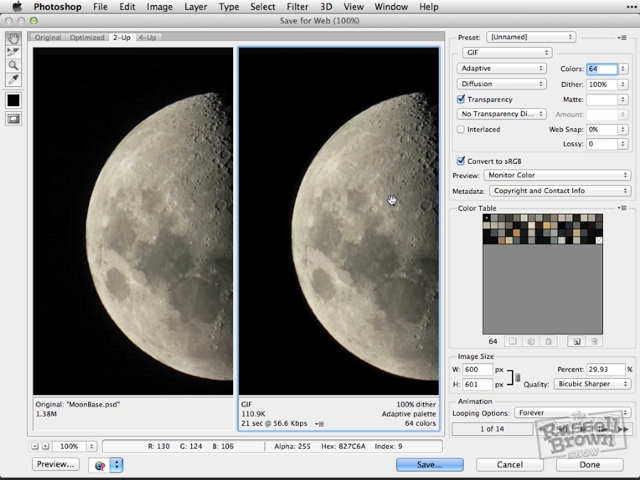
pyautogui.moveTo(384, 235)
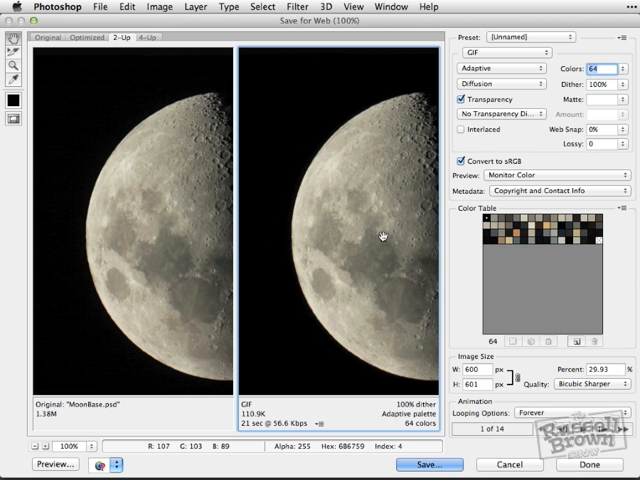
pyautogui.moveTo(182, 247)
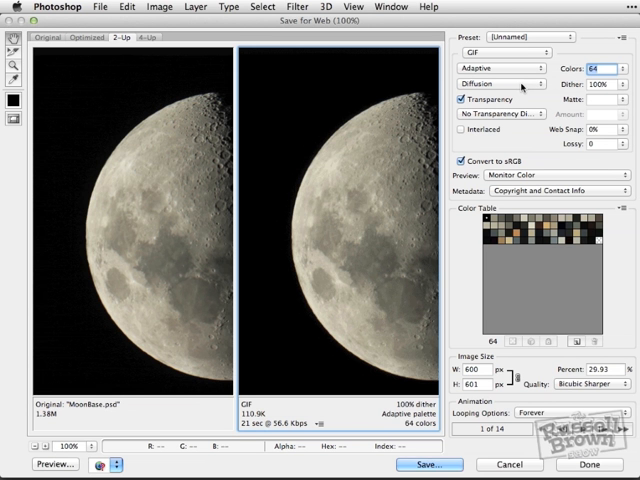
# Step: Change the Dither amount field from 100% to 30%
pyautogui.click(505, 84)
pyautogui.write('30')
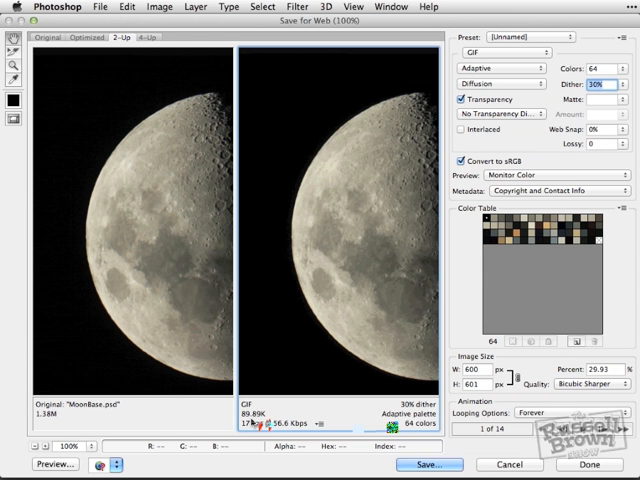
pyautogui.moveTo(341, 228)
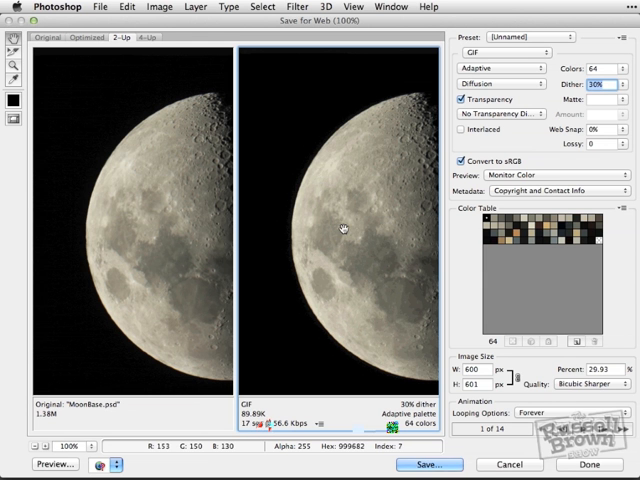
pyautogui.moveTo(272, 410)
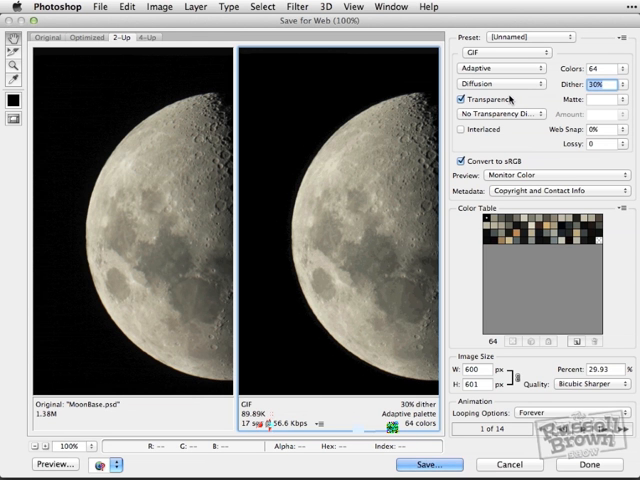
# Step: Try Pattern dithering, then set the dither algorithm to Noise
pyautogui.click(512, 83)
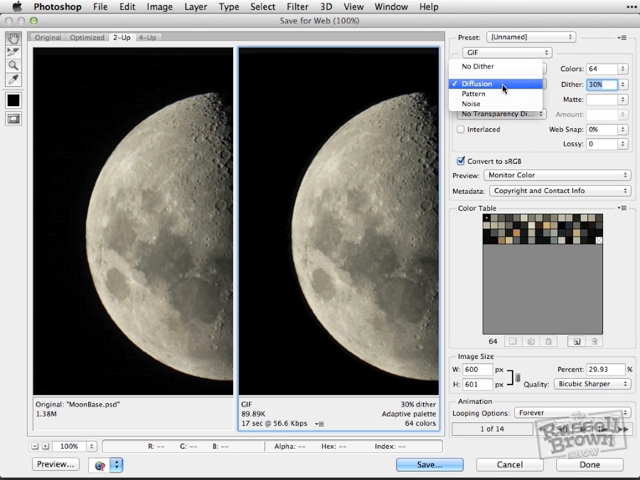
pyautogui.moveTo(490, 93)
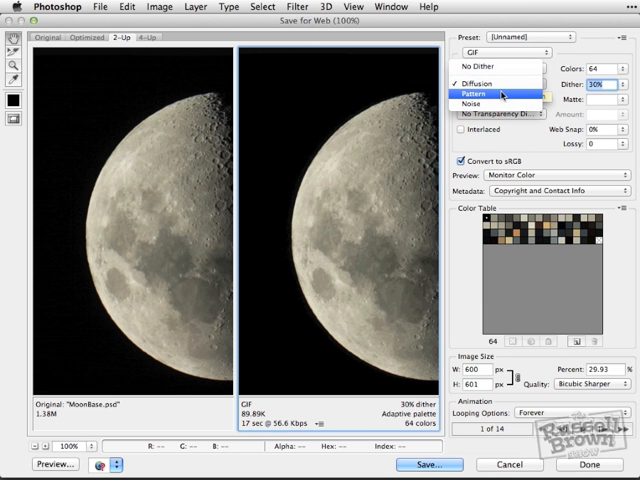
pyautogui.click(505, 83)
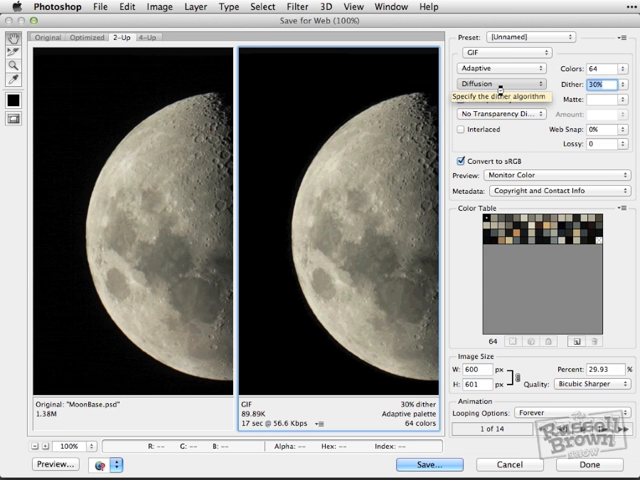
pyautogui.click(497, 83)
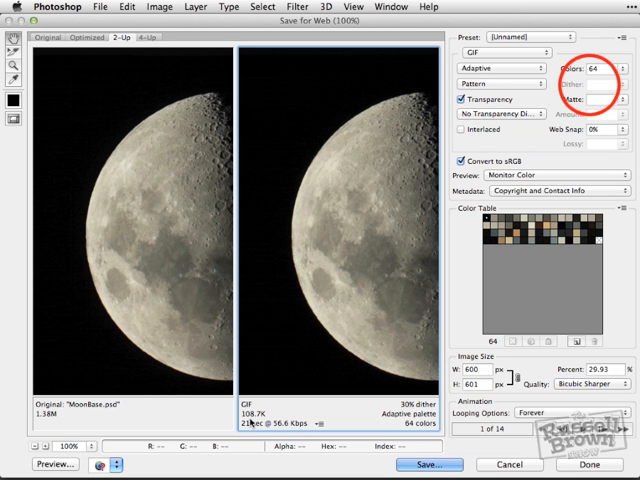
pyautogui.click(502, 83)
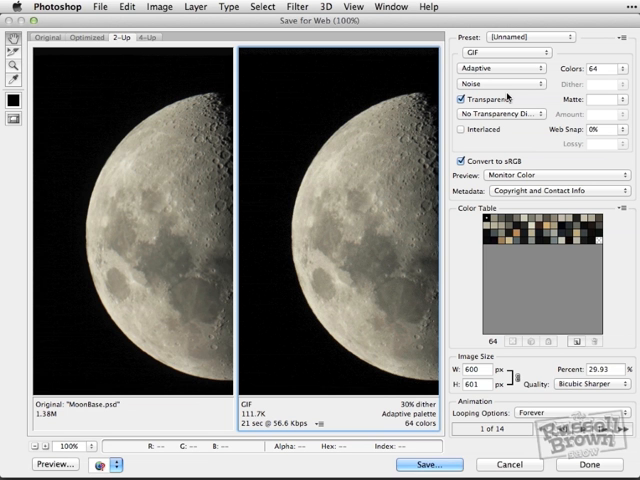
pyautogui.moveTo(263, 424)
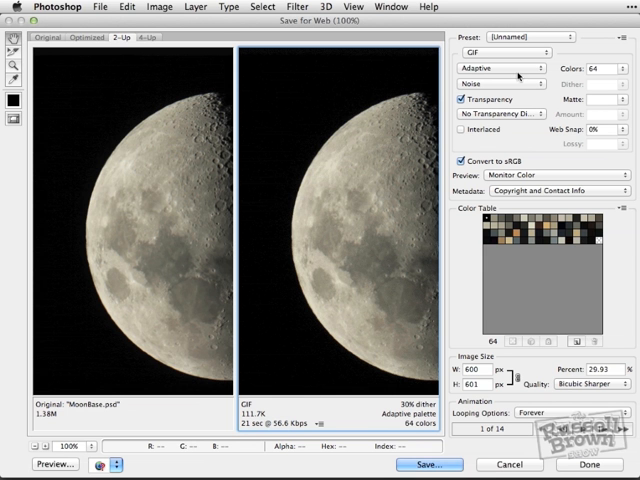
pyautogui.moveTo(510, 82)
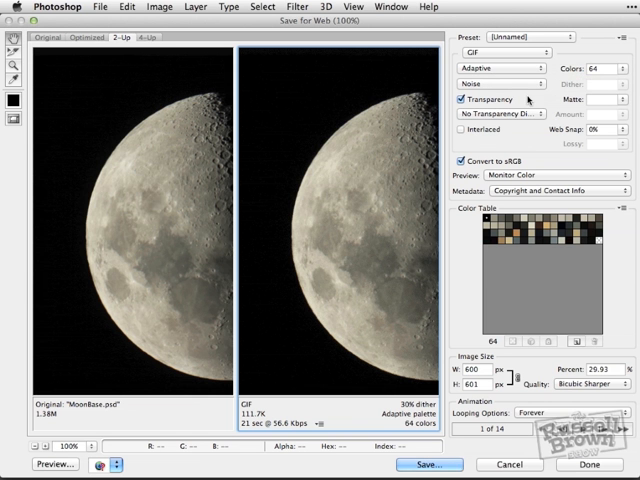
pyautogui.moveTo(500, 99)
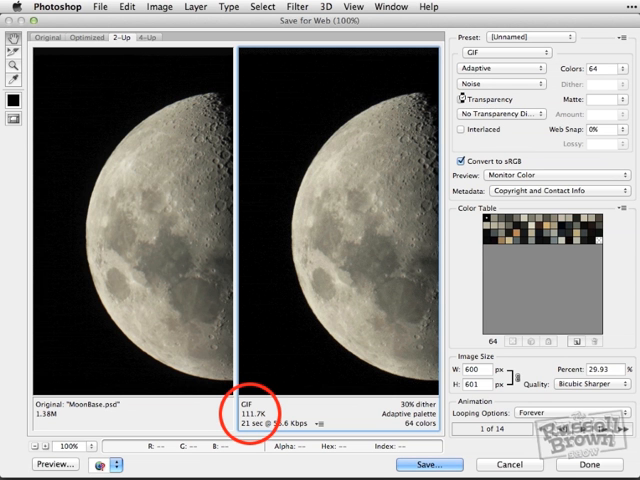
pyautogui.click(462, 98)
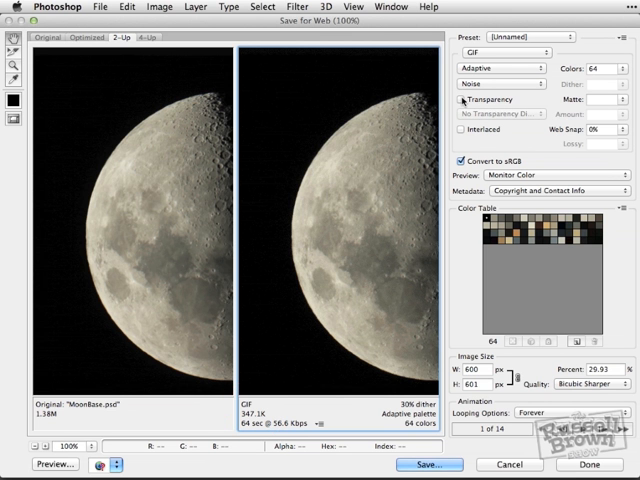
pyautogui.click(460, 99)
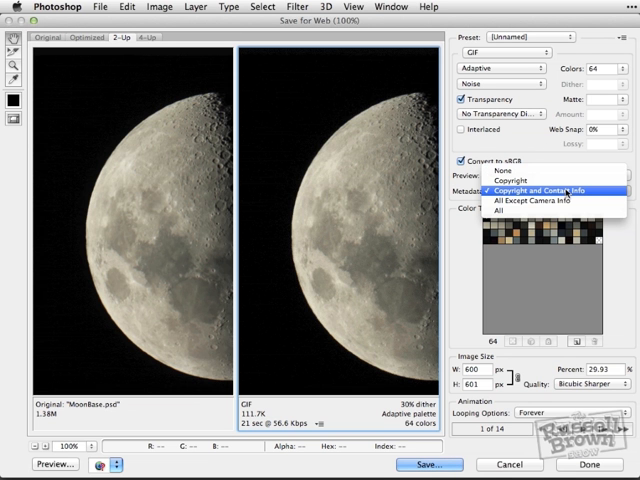
pyautogui.moveTo(600, 190)
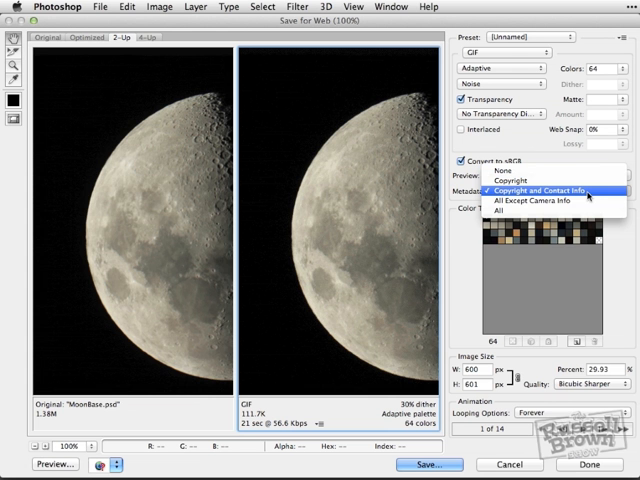
pyautogui.click(525, 189)
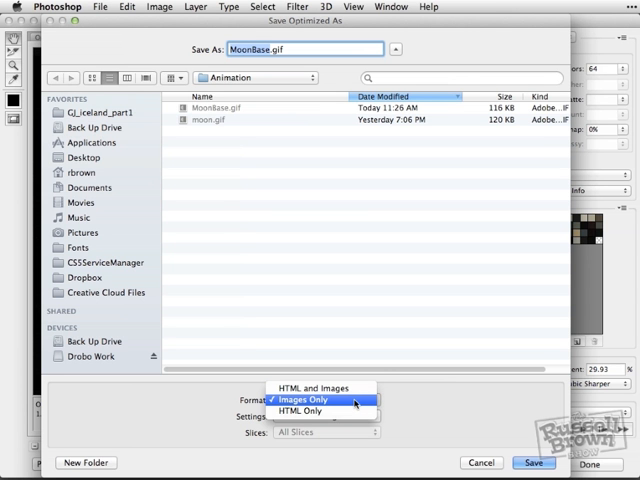
# Step: Save the GIF with Format set to Images Only, closing Save for Web
pyautogui.click(311, 400)
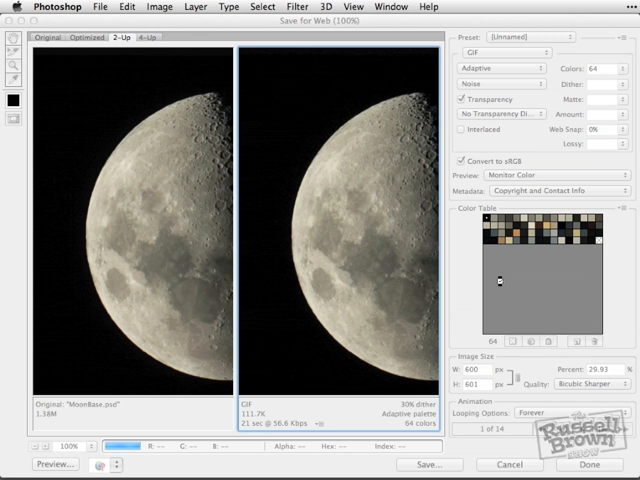
pyautogui.click(607, 464)
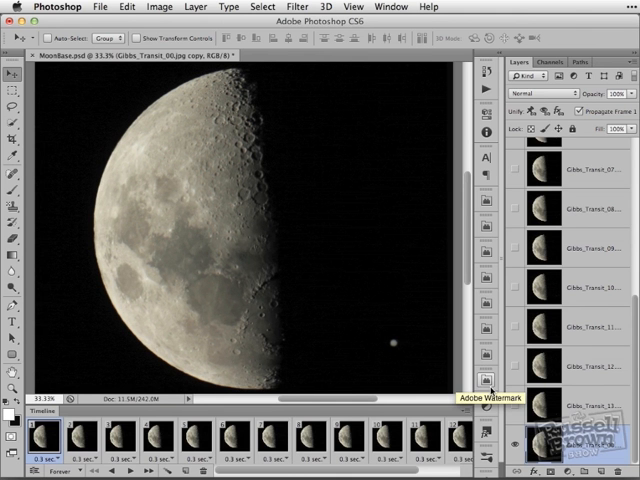
pyautogui.moveTo(491, 390)
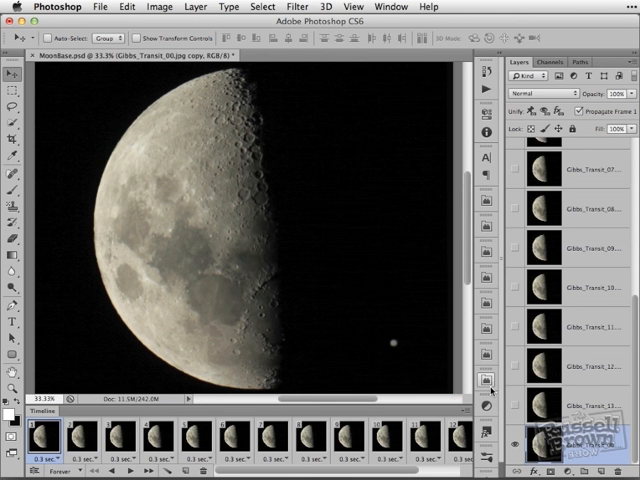